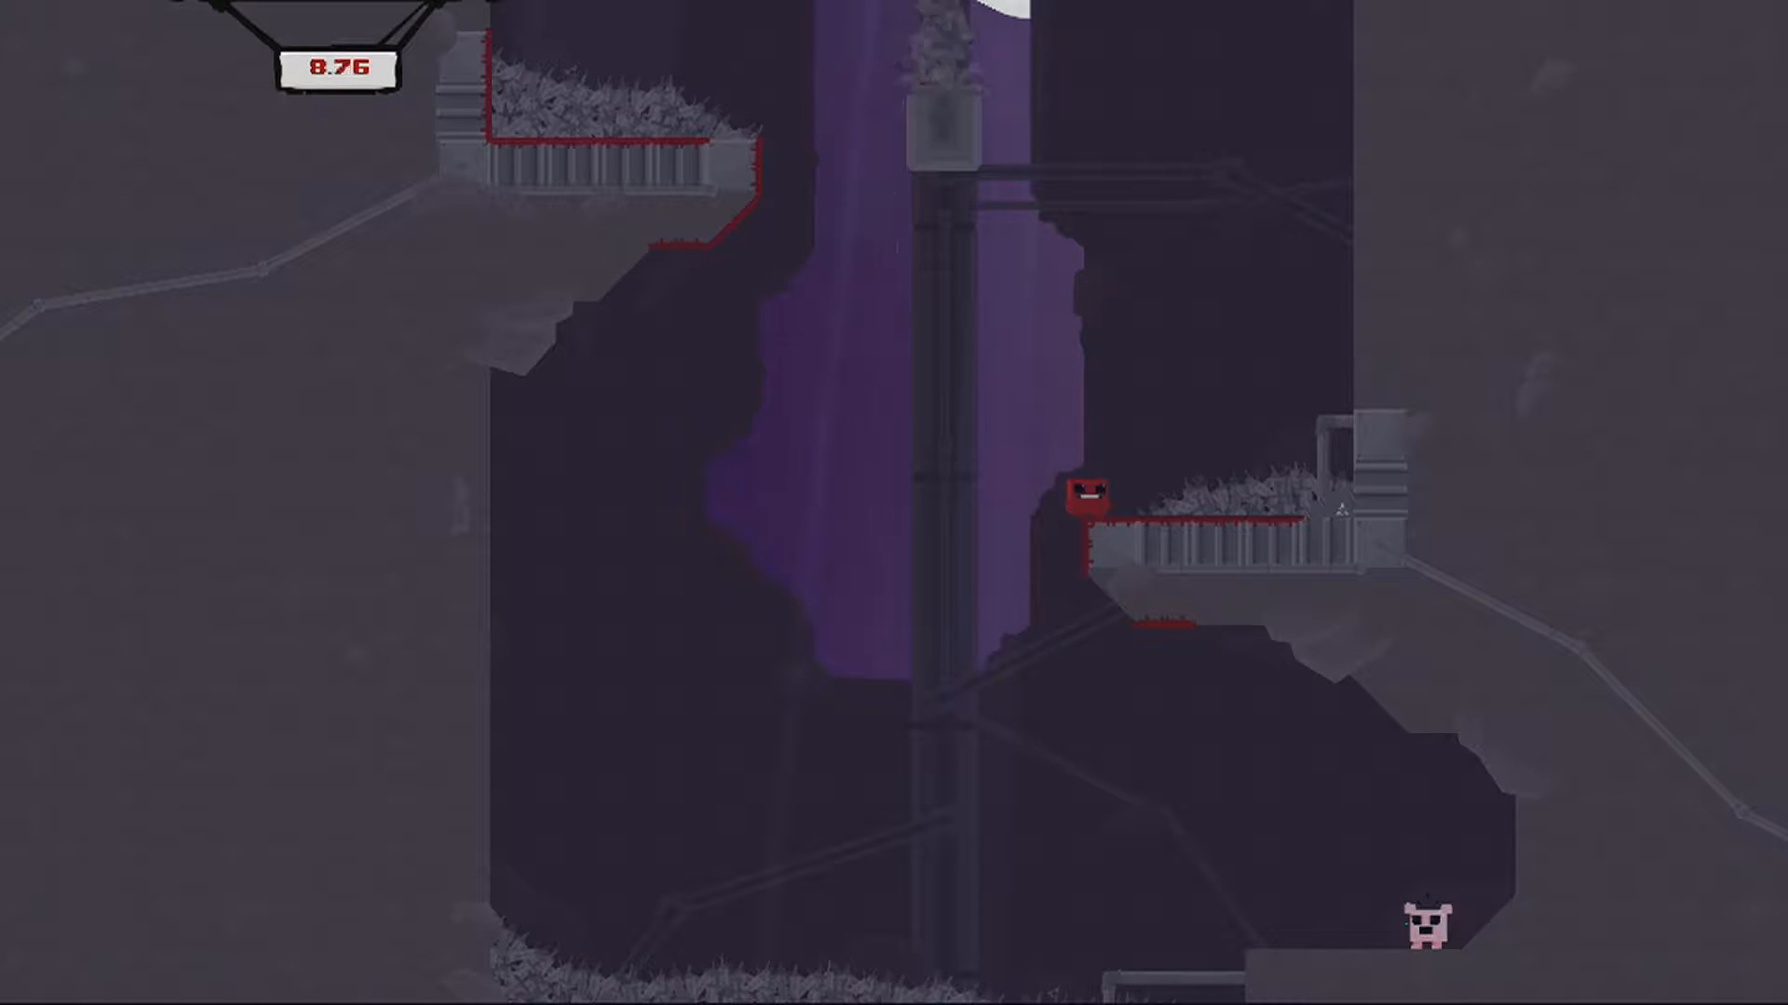
key("left")
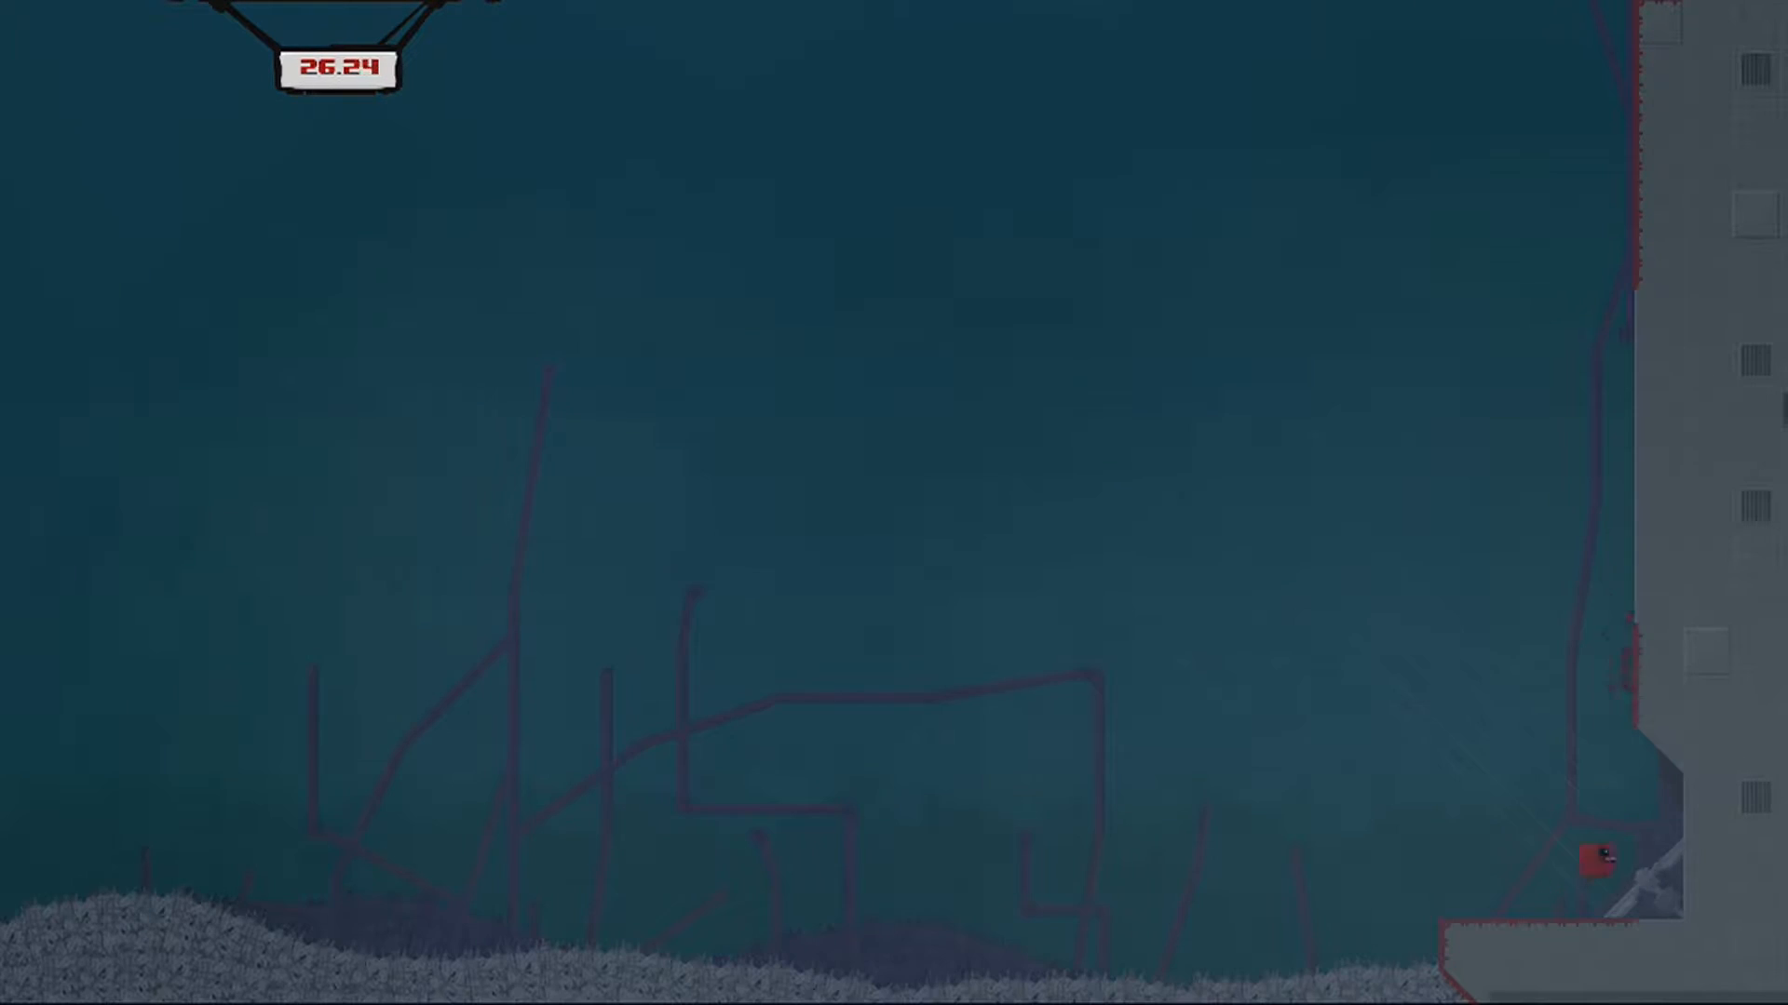
key("Escape")
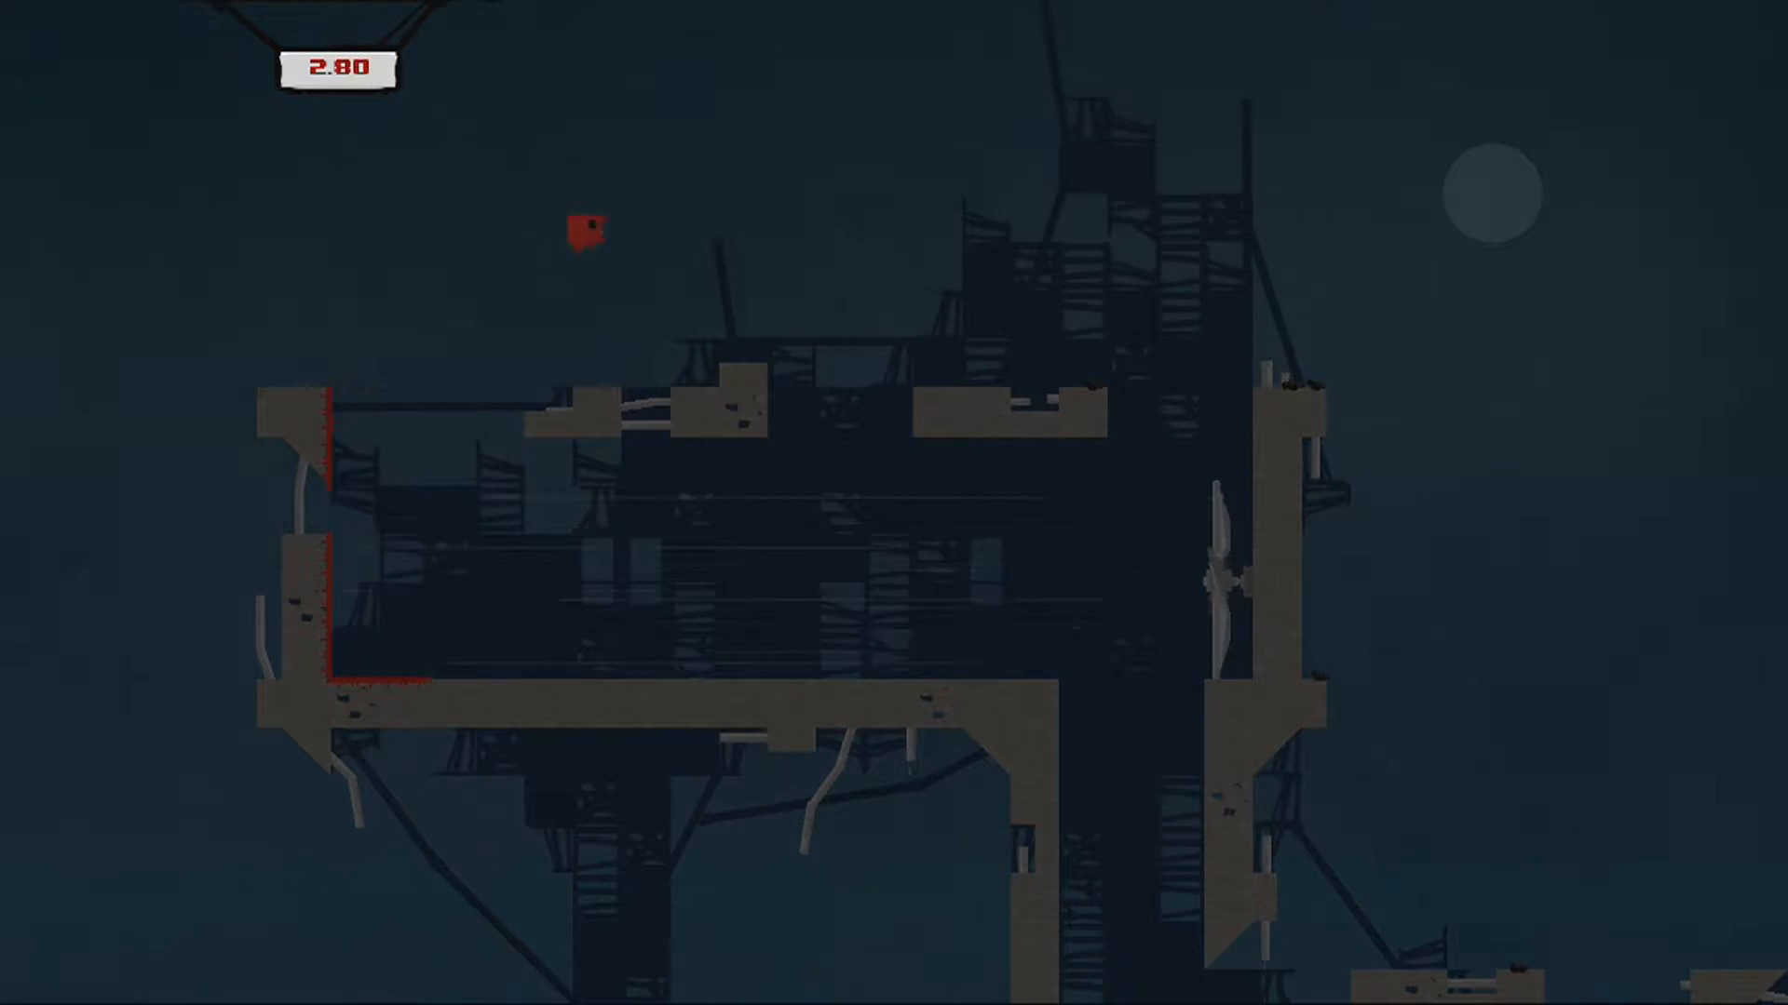
key("right")
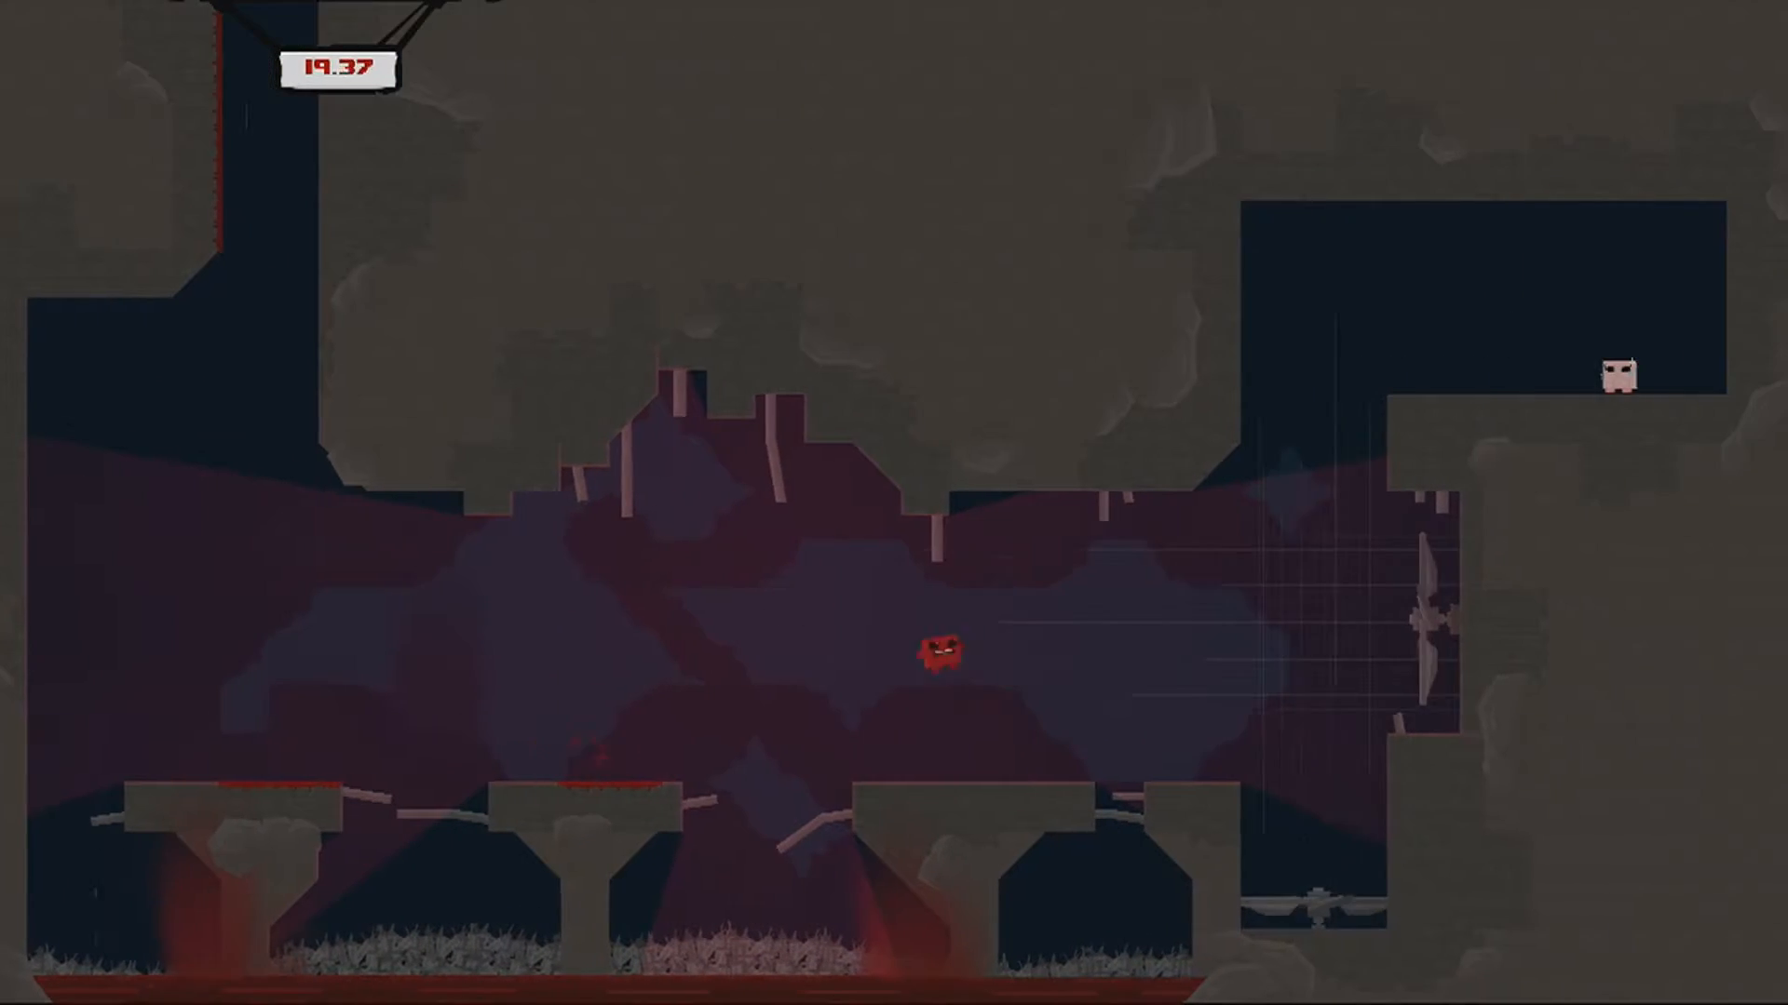
key("r")
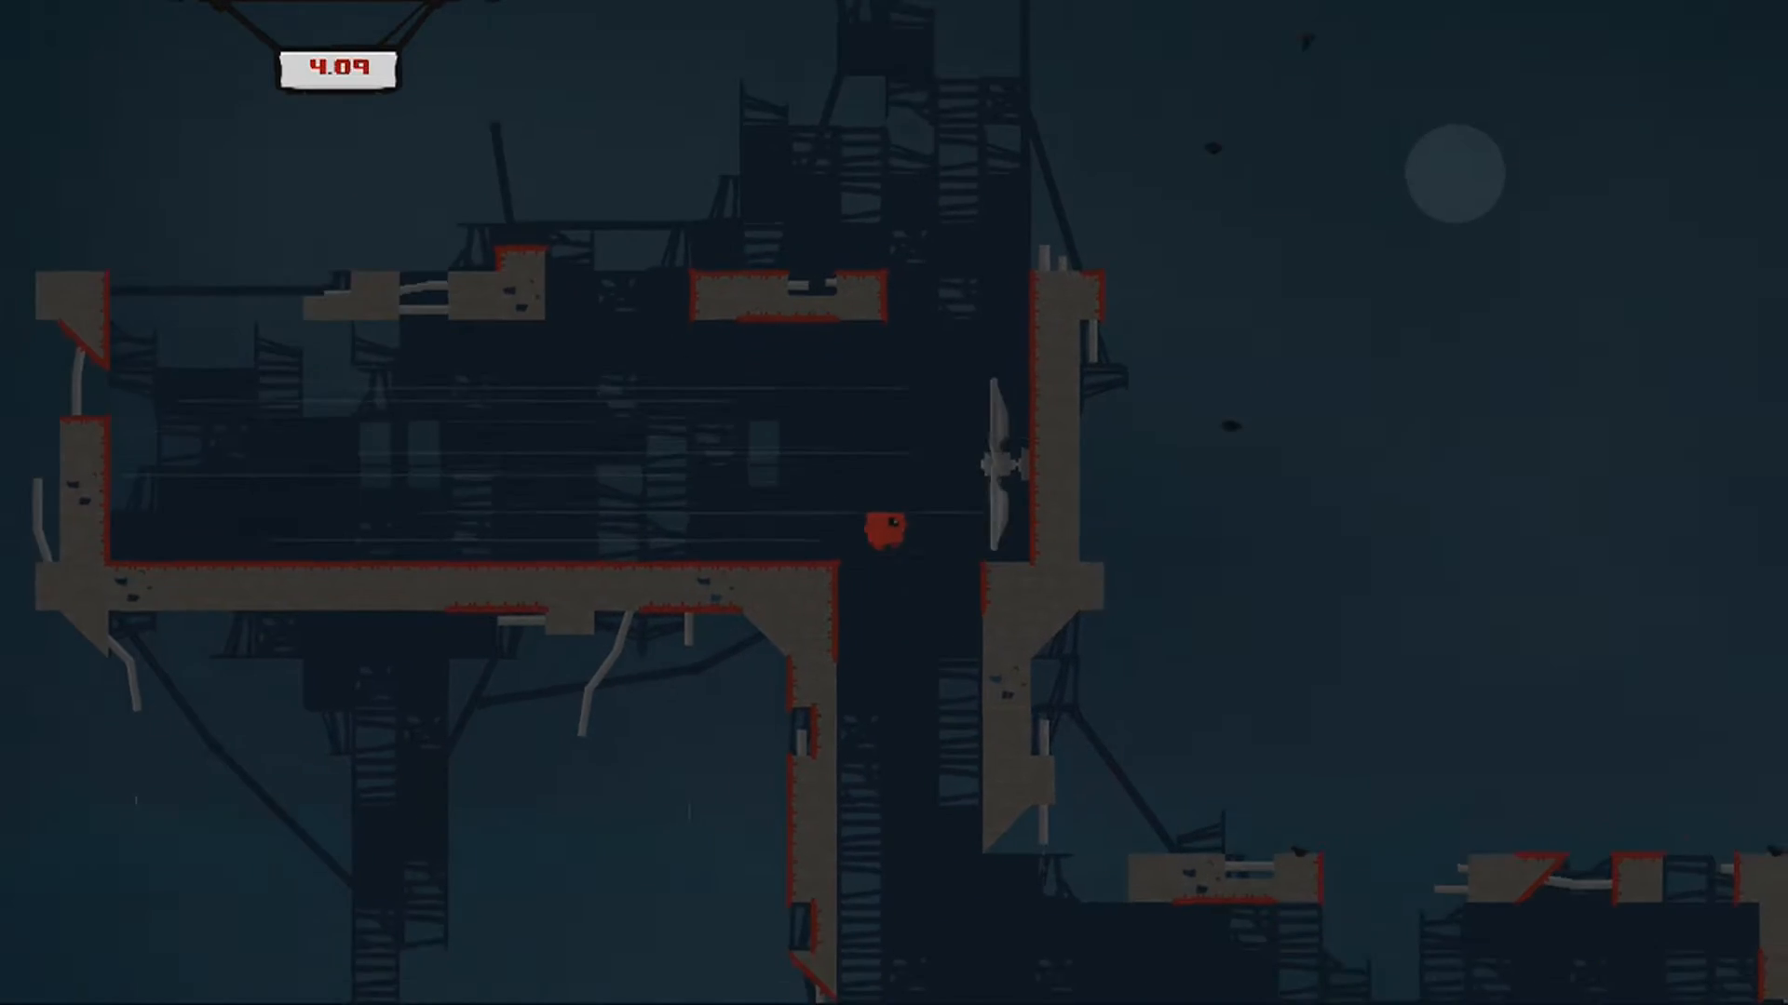
key("right")
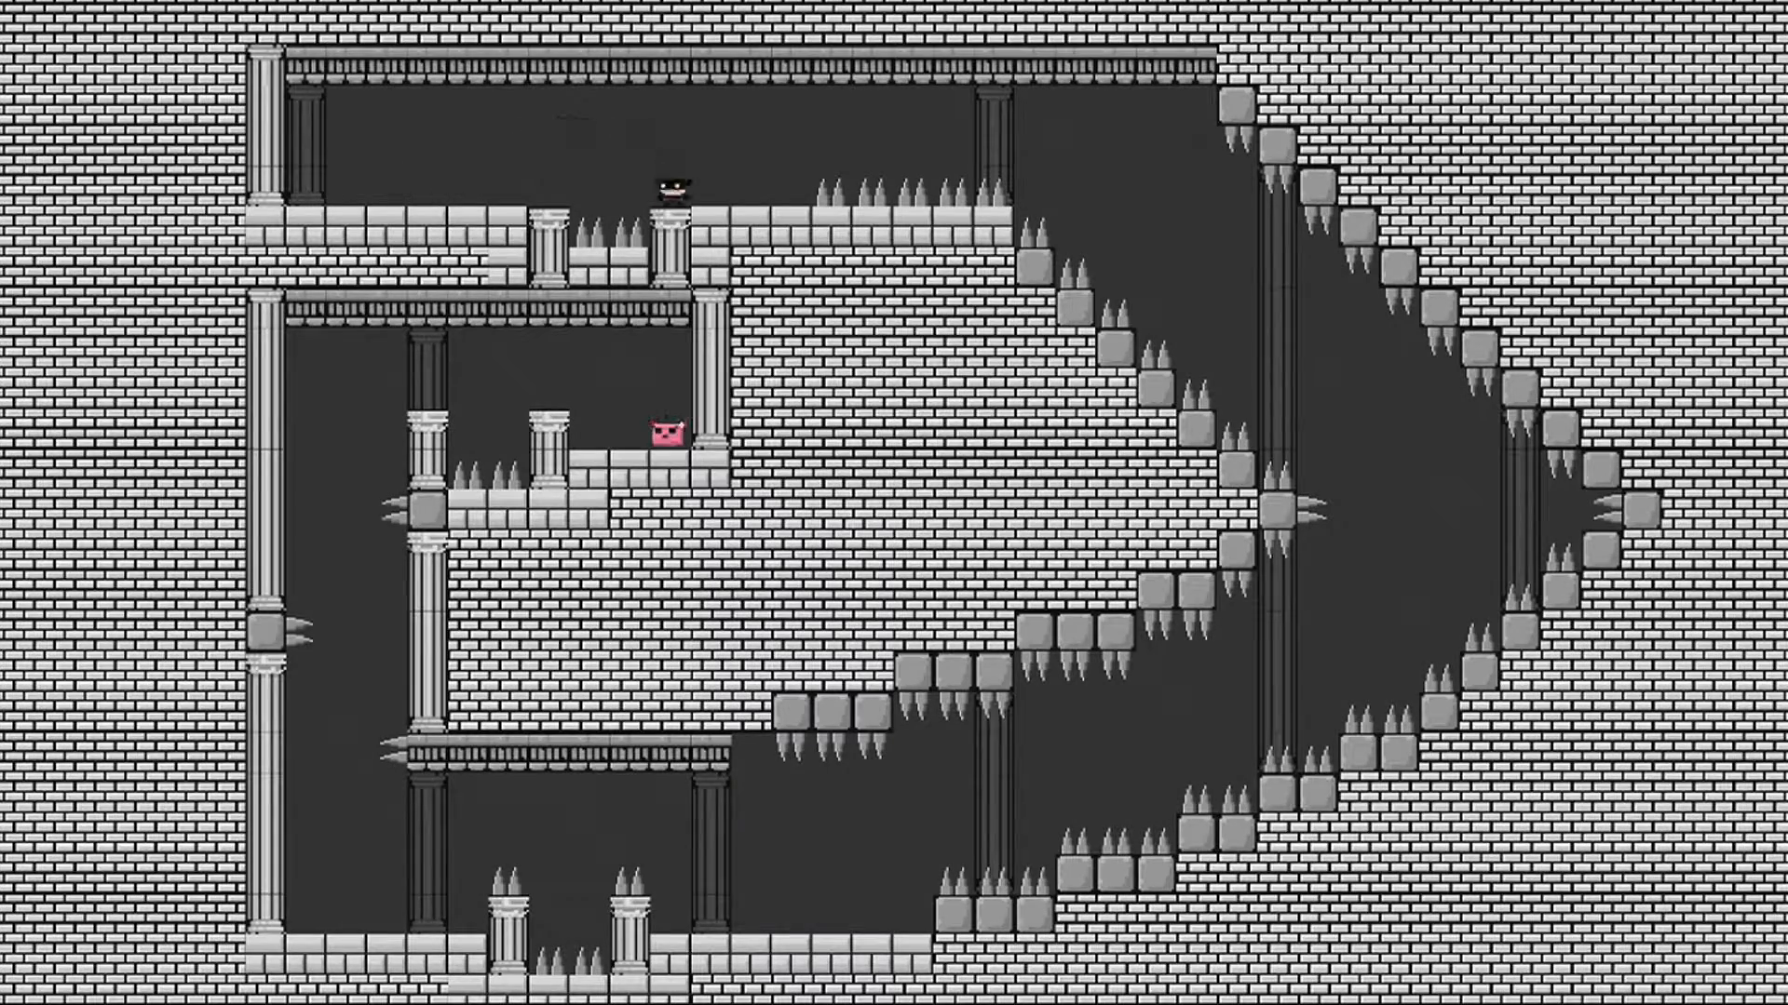
key("Right")
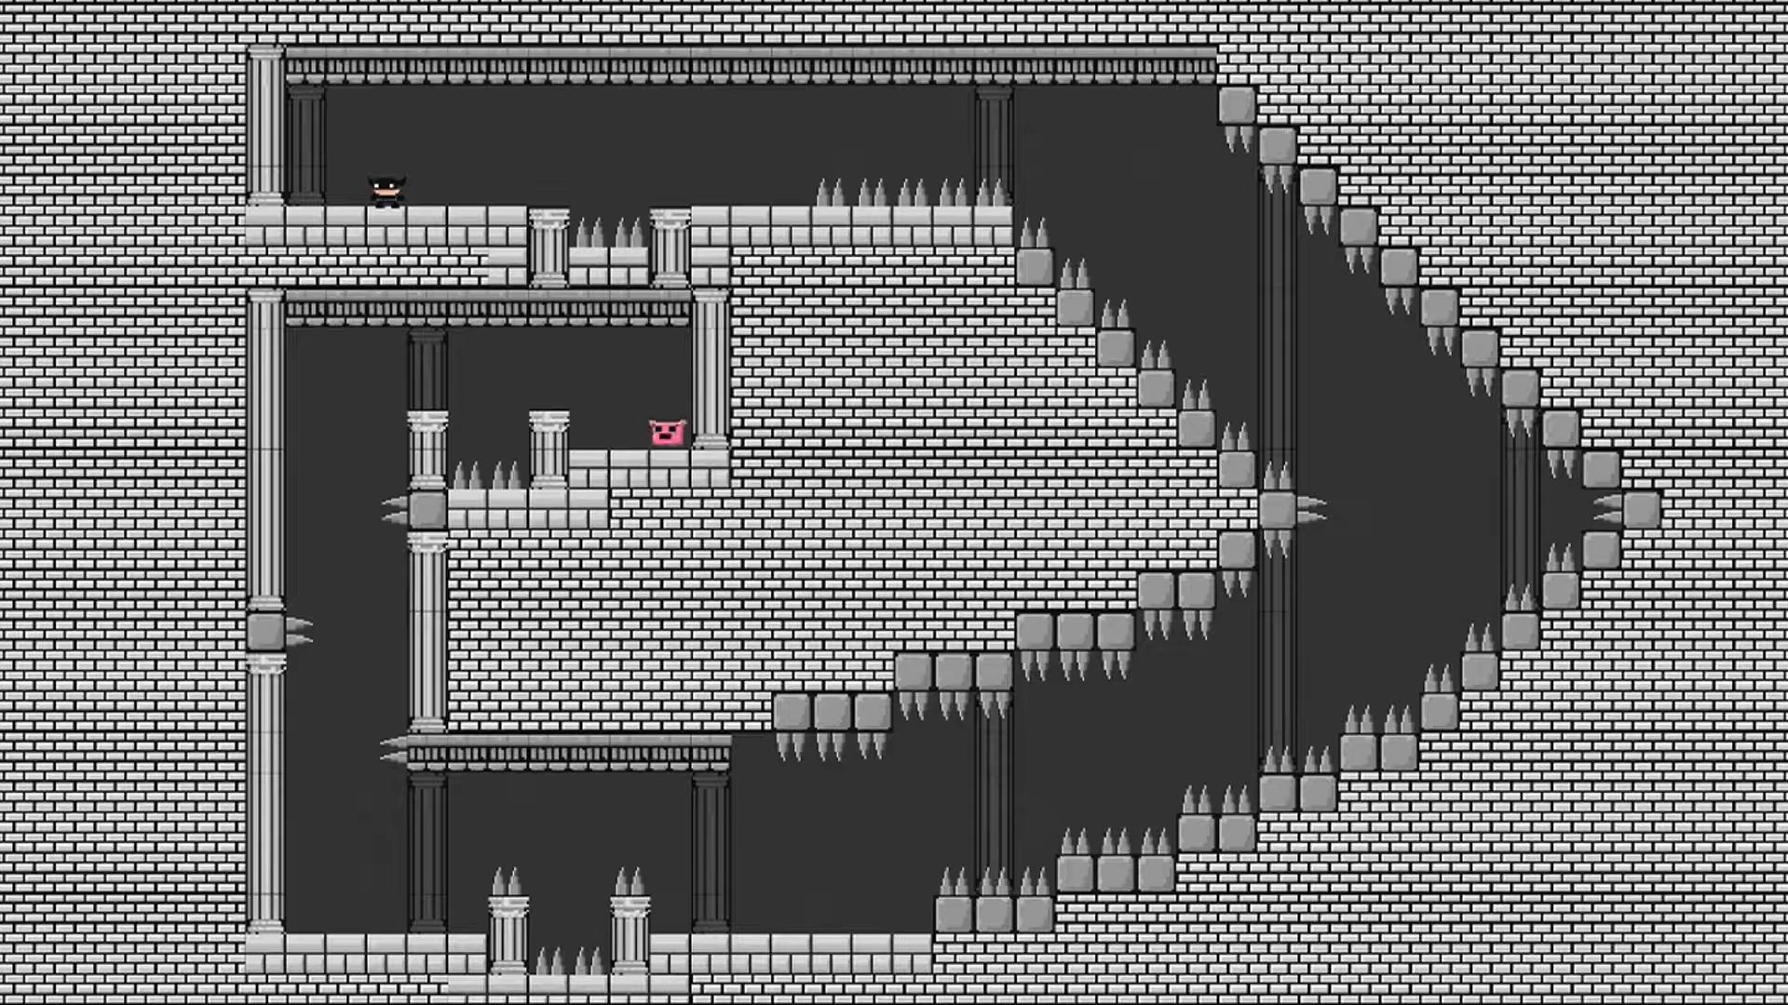
key("Right")
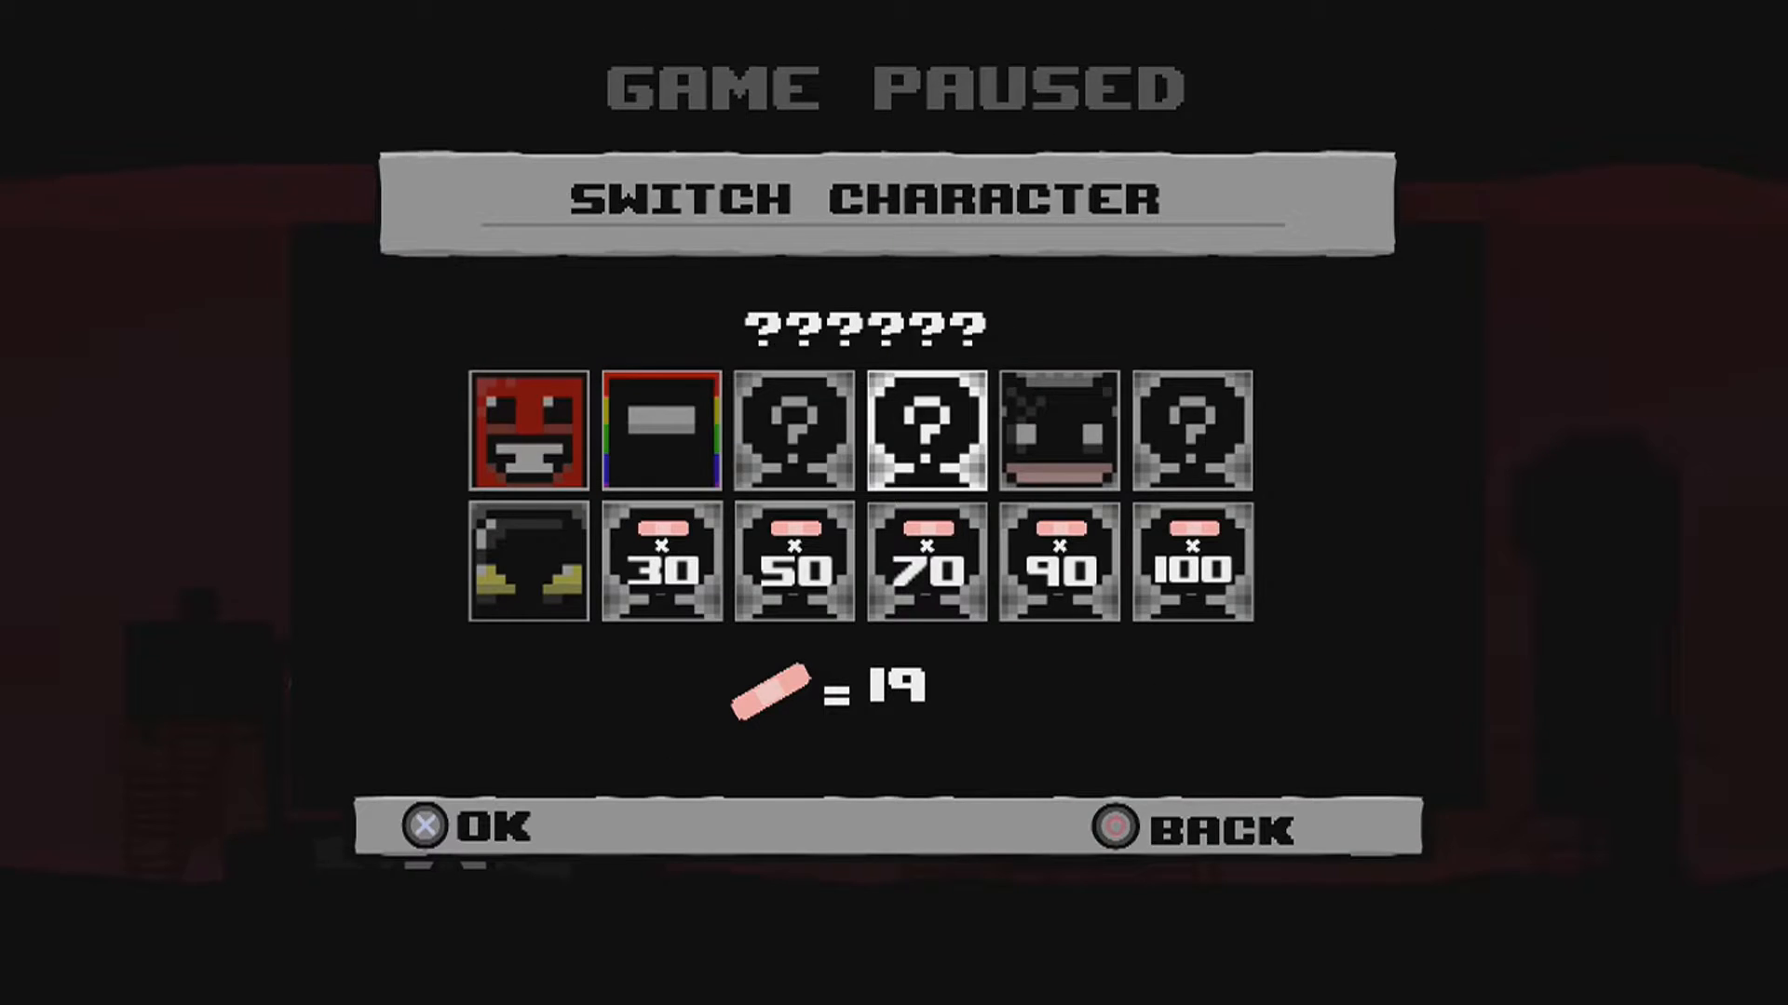
left_click(460, 827)
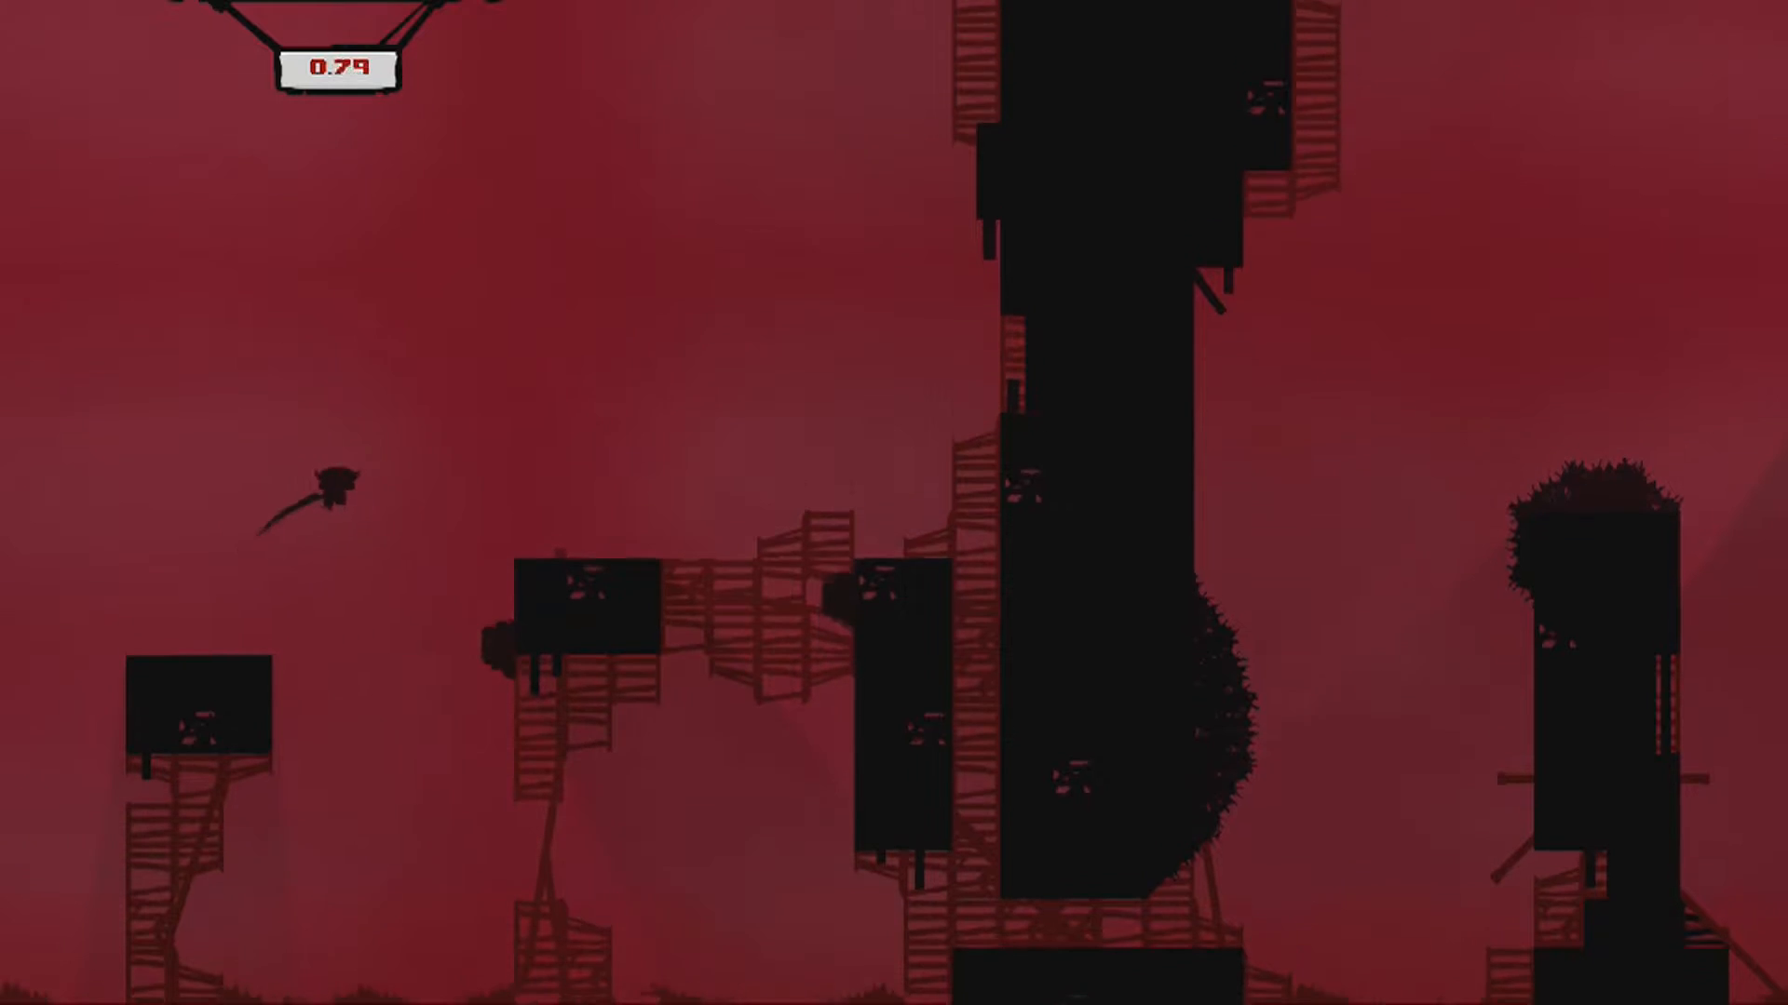